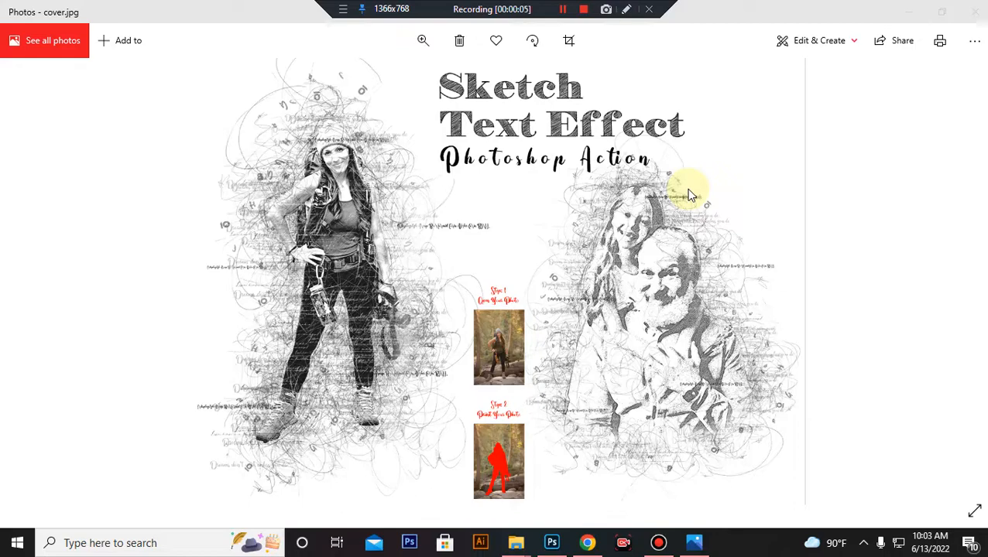
{"action": "mouse_move", "coordinate": [625, 347]}
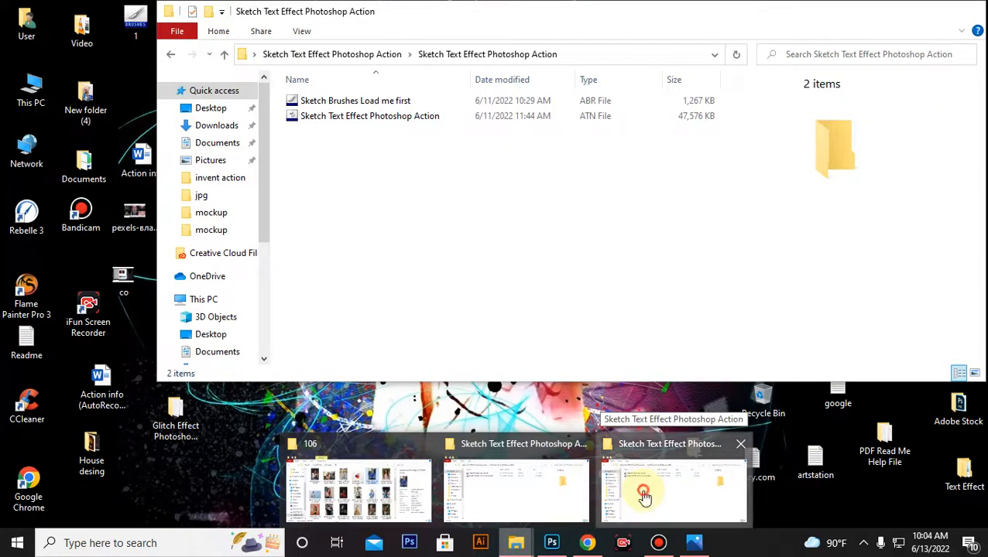
Step: Load the sketch brushes and the Sketch Text Effect action into Photoshop from File Explorer
{"action": "left_click", "coordinate": [646, 491]}
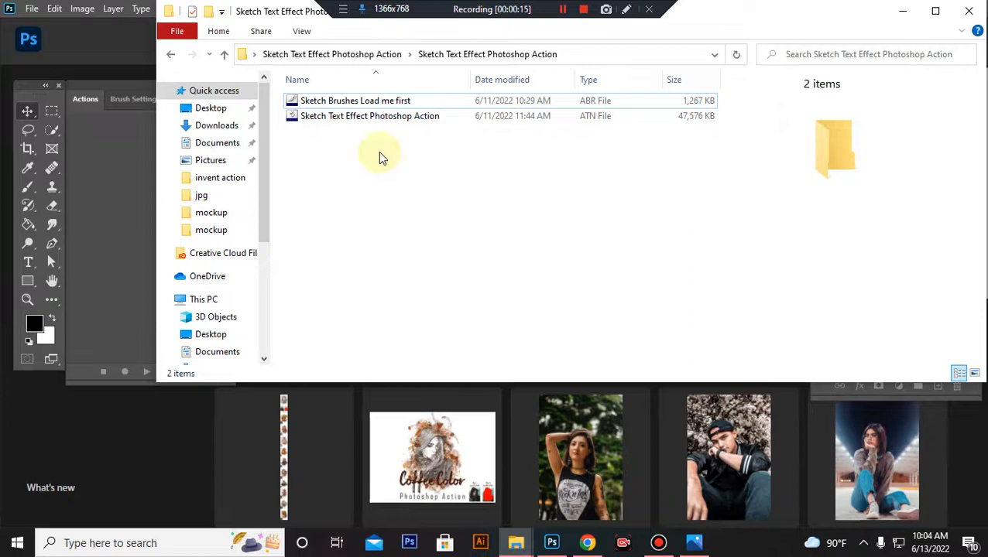
{"action": "left_click", "coordinate": [369, 116]}
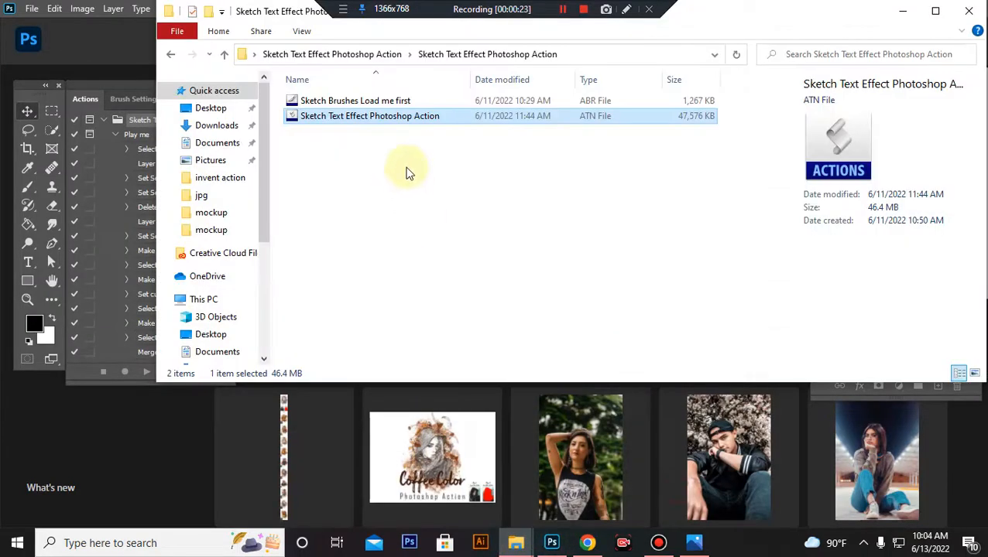
{"action": "left_click", "coordinate": [355, 100]}
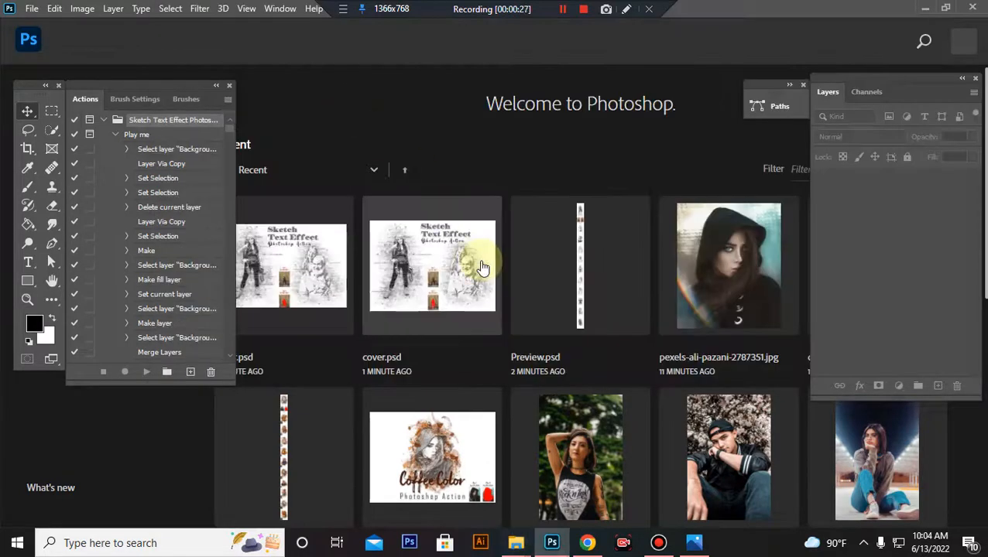
{"action": "mouse_move", "coordinate": [515, 542]}
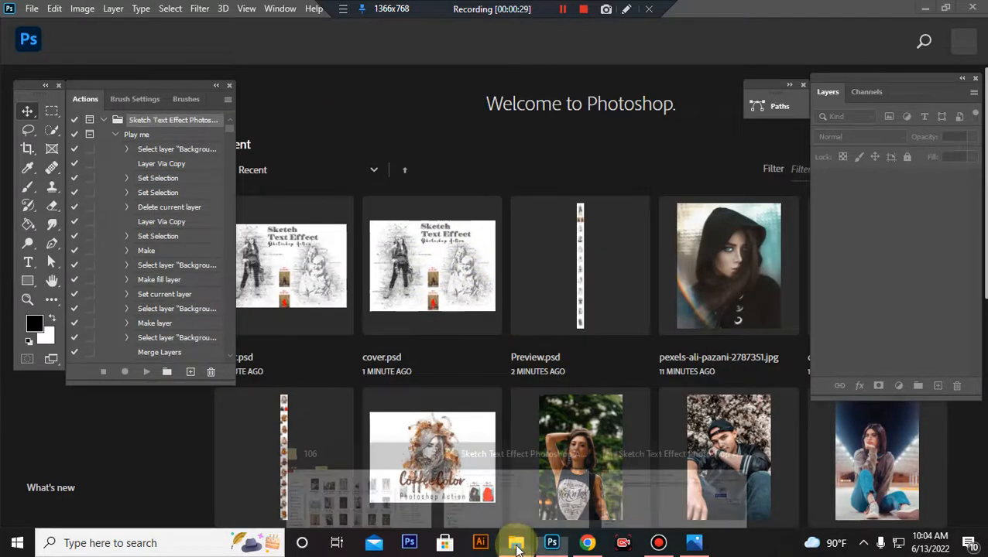
Step: Open the guitarist concert photo and select the singer with Select Subject
{"action": "left_click", "coordinate": [516, 542]}
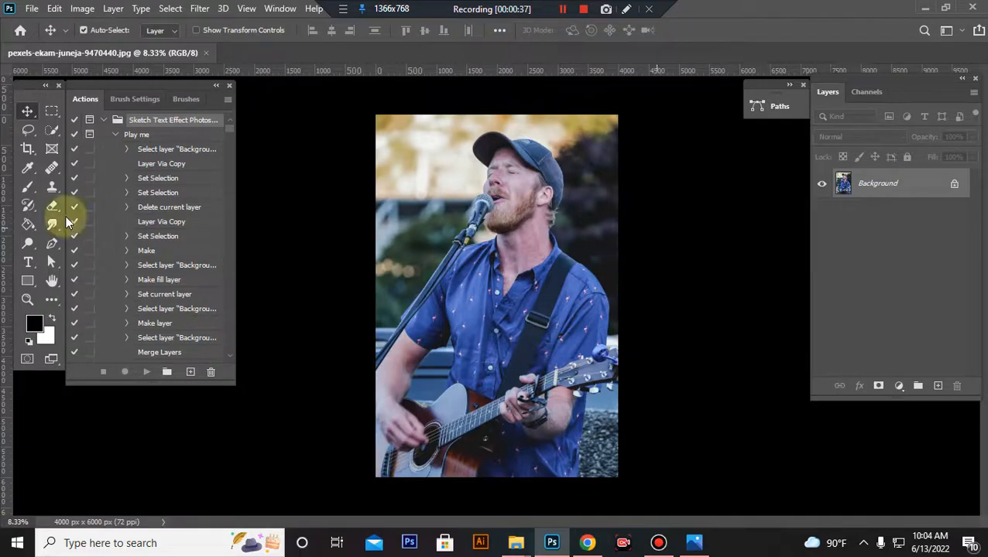
{"action": "left_click", "coordinate": [52, 129]}
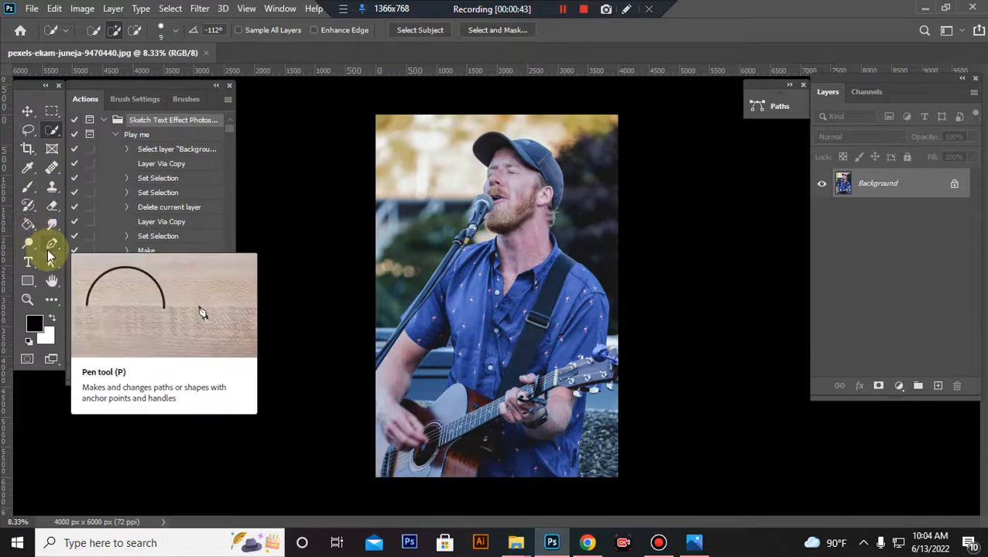
{"action": "mouse_move", "coordinate": [27, 187]}
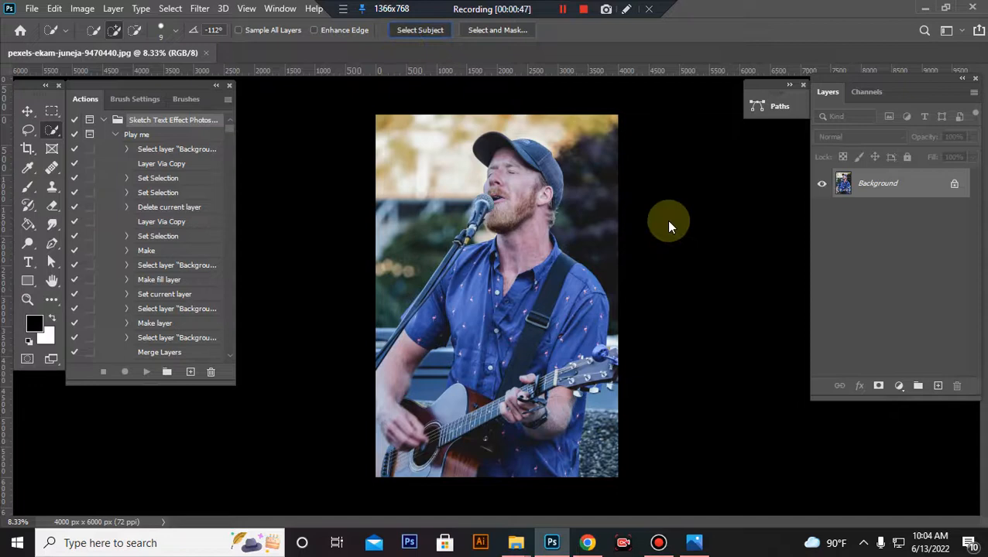
{"action": "mouse_move", "coordinate": [668, 222]}
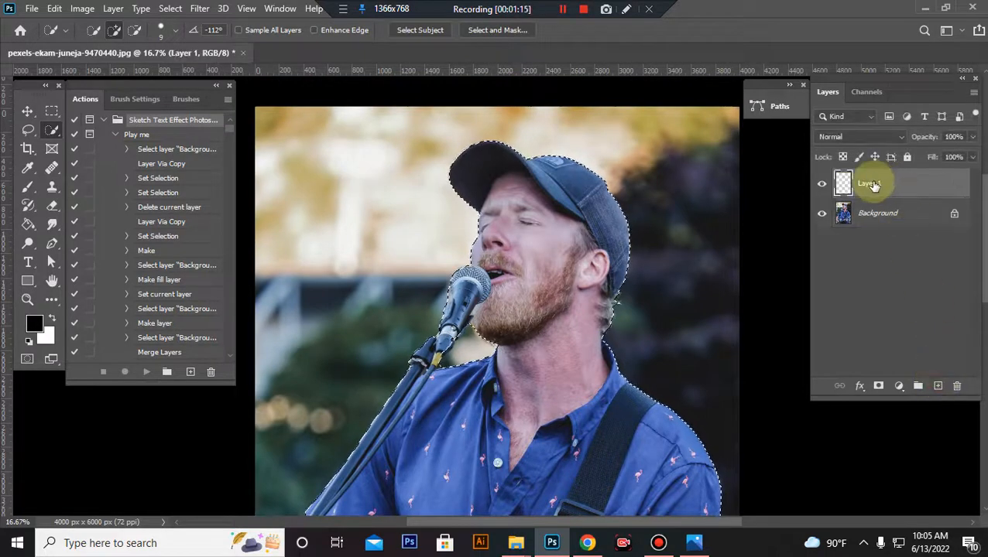
Step: Rename Layer 1 to 'paint' and fill the singer's selection with solid red
{"action": "double_click", "coordinate": [869, 184]}
{"action": "type", "text": "paint"}
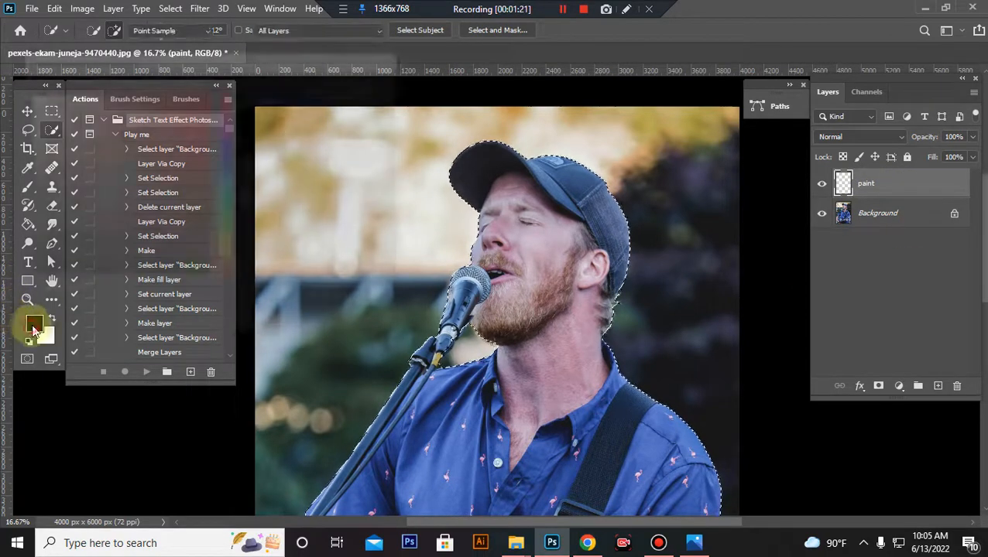
{"action": "left_click", "coordinate": [28, 224]}
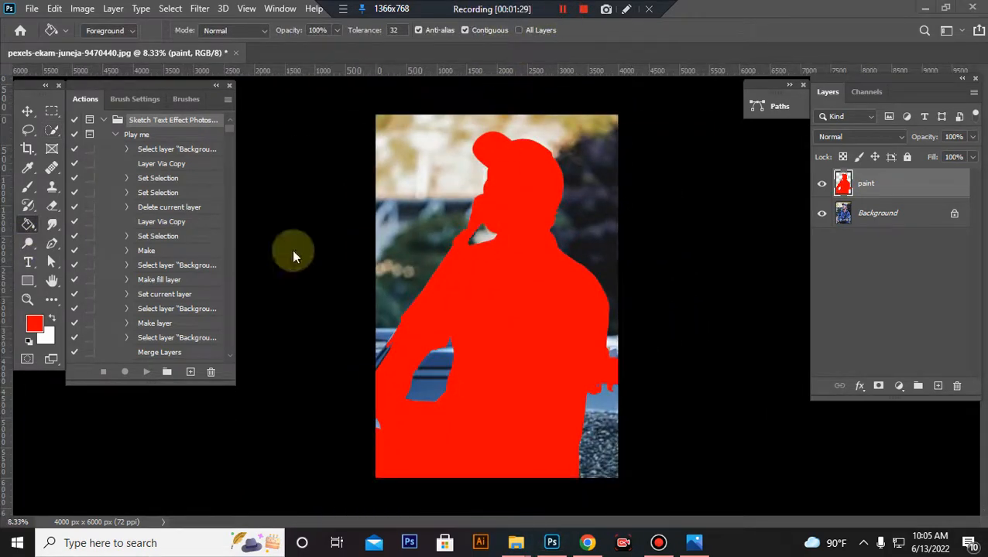
{"action": "mouse_move", "coordinate": [641, 374]}
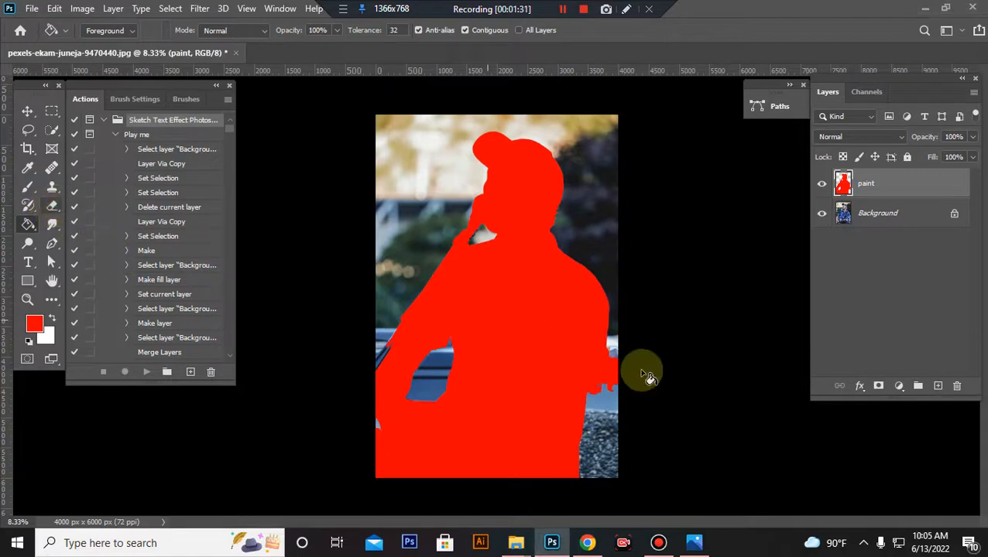
{"action": "mouse_move", "coordinate": [48, 209]}
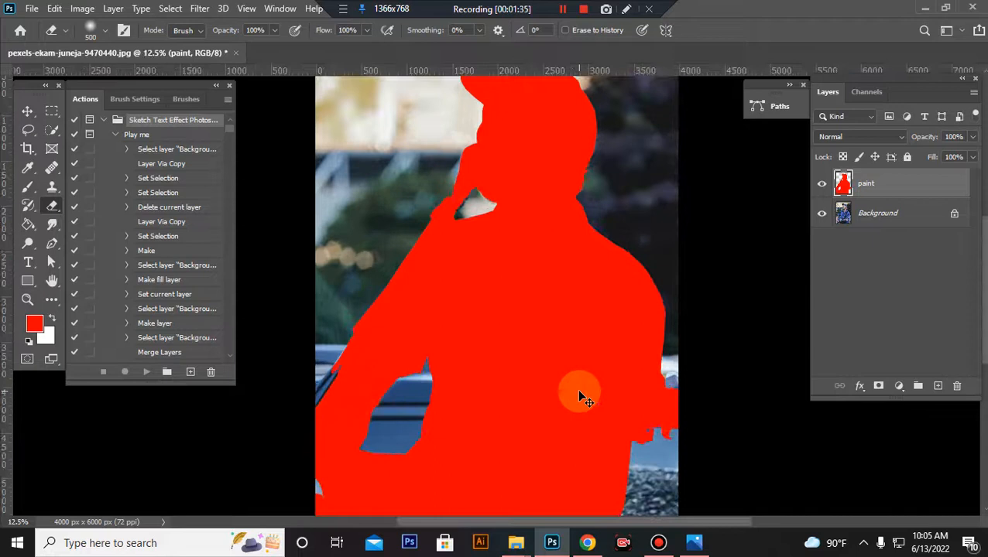
Step: Erase the red paint over the guitar head and along the figure's left edge
{"action": "left_click", "coordinate": [85, 30]}
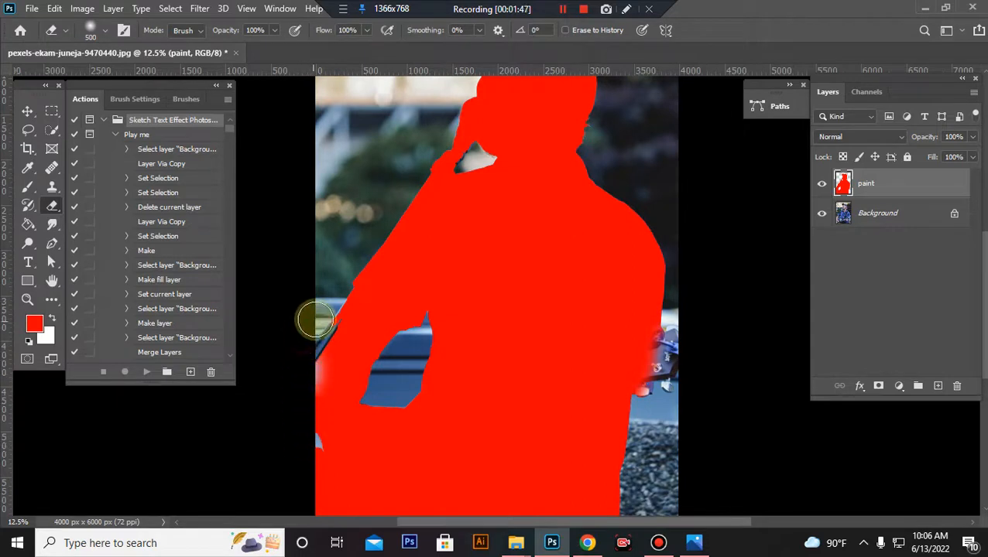
{"action": "left_click_drag", "start_coordinate": [317, 320], "coordinate": [329, 486]}
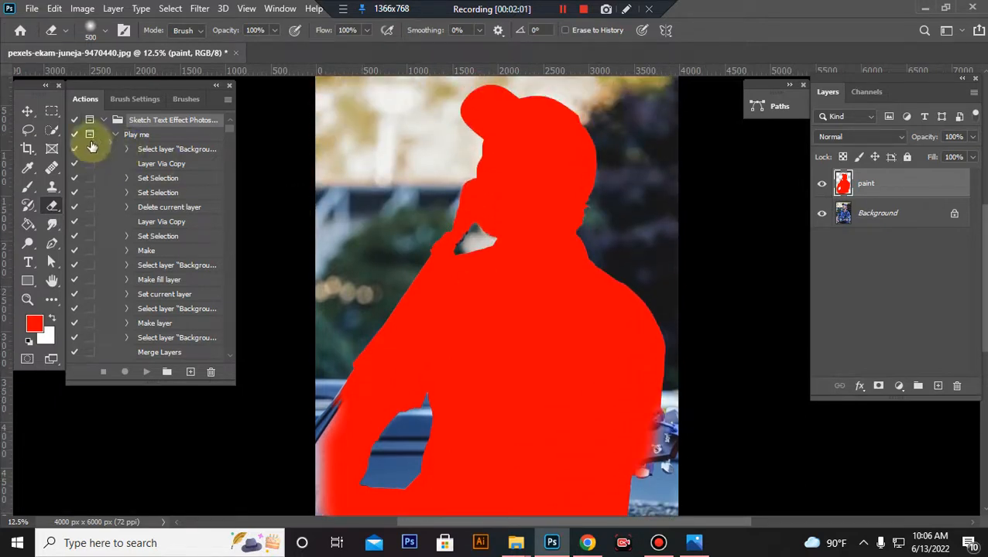
Step: Frame a 3000 × 2000 px, 72 ppi crop extending well beyond the photo
{"action": "left_click", "coordinate": [25, 148]}
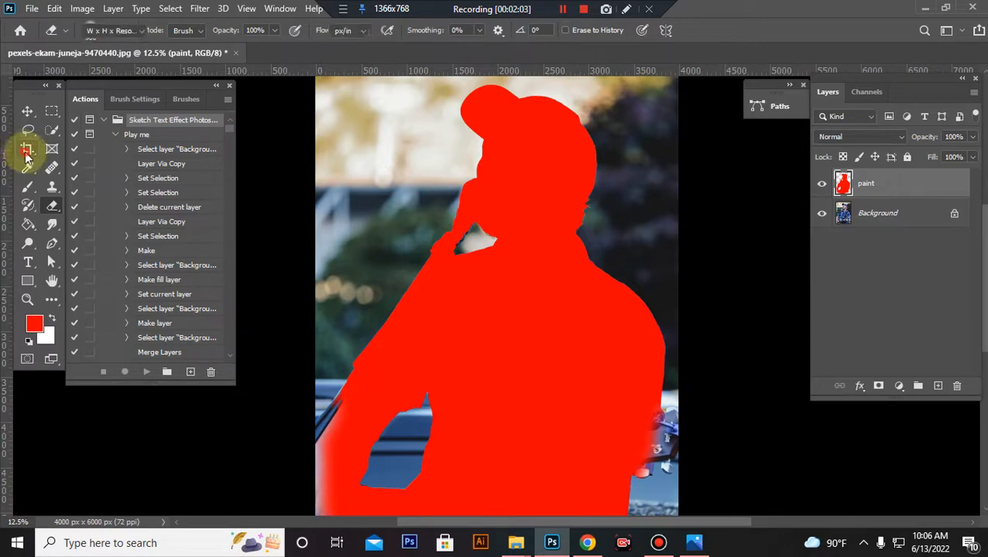
{"action": "left_click", "coordinate": [25, 150]}
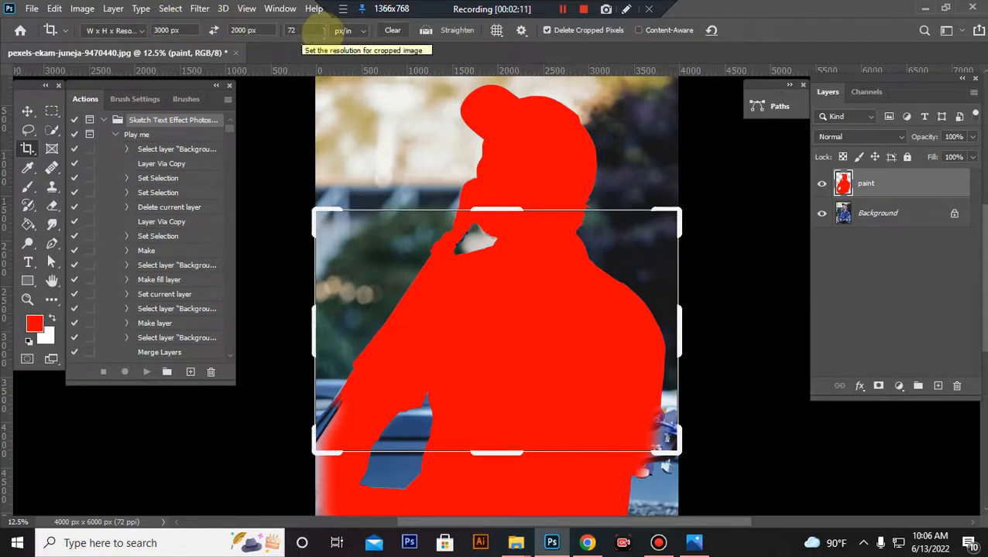
{"action": "left_click", "coordinate": [542, 328]}
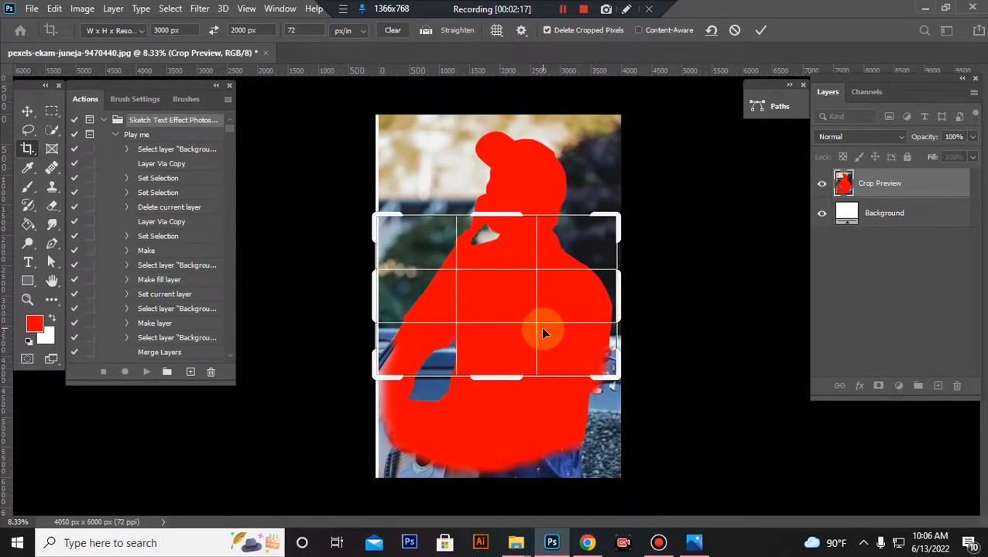
{"action": "left_click_drag", "start_coordinate": [541, 333], "coordinate": [705, 468]}
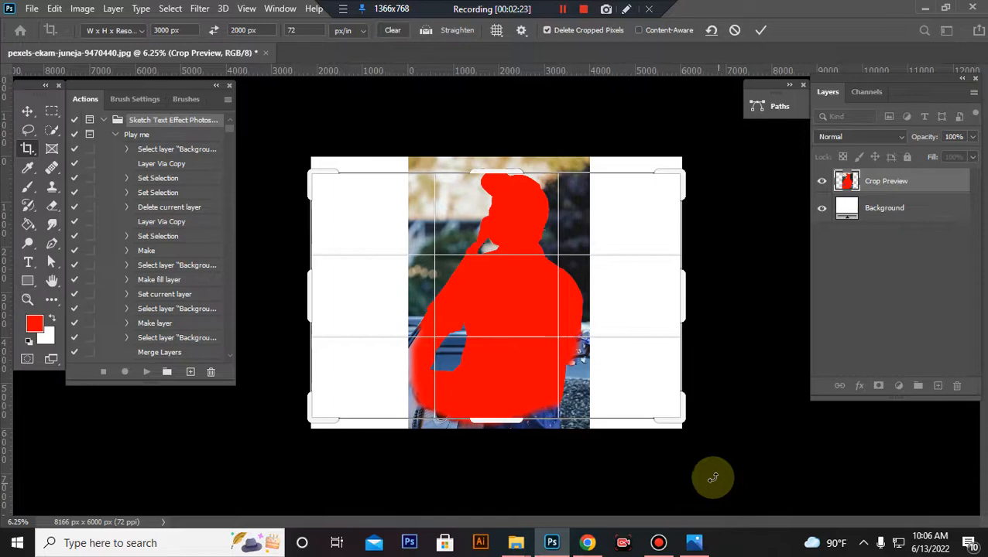
{"action": "mouse_move", "coordinate": [677, 422]}
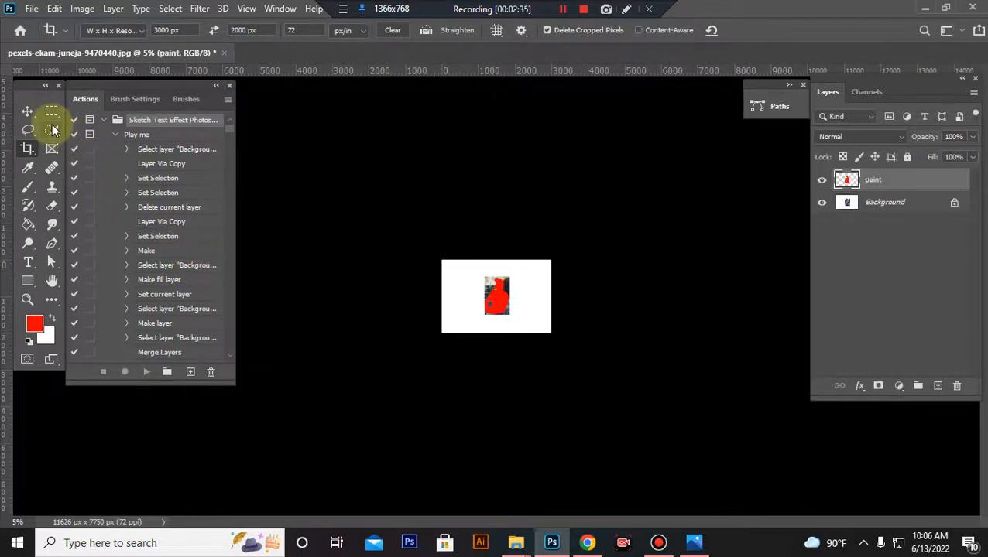
Step: Hide the paint layer and select the Play me action
{"action": "left_click", "coordinate": [563, 9]}
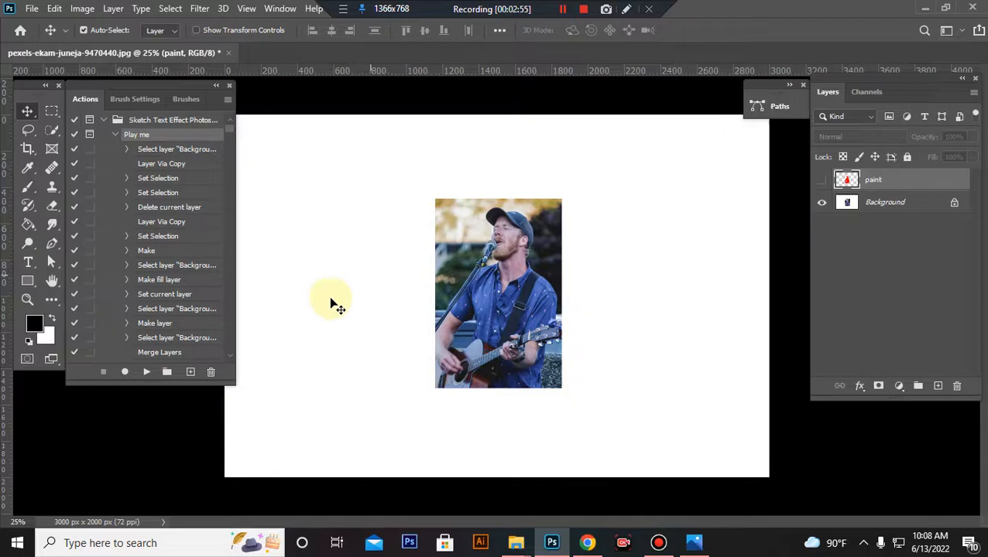
{"action": "mouse_move", "coordinate": [484, 387]}
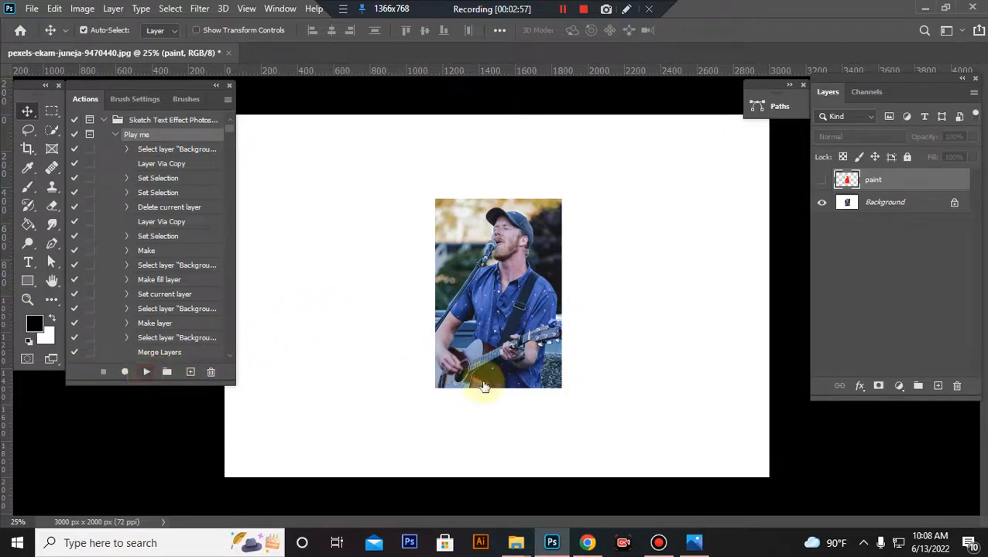
Step: Run the Play me action of the Sketch Text Effect set
{"action": "left_click", "coordinate": [147, 371]}
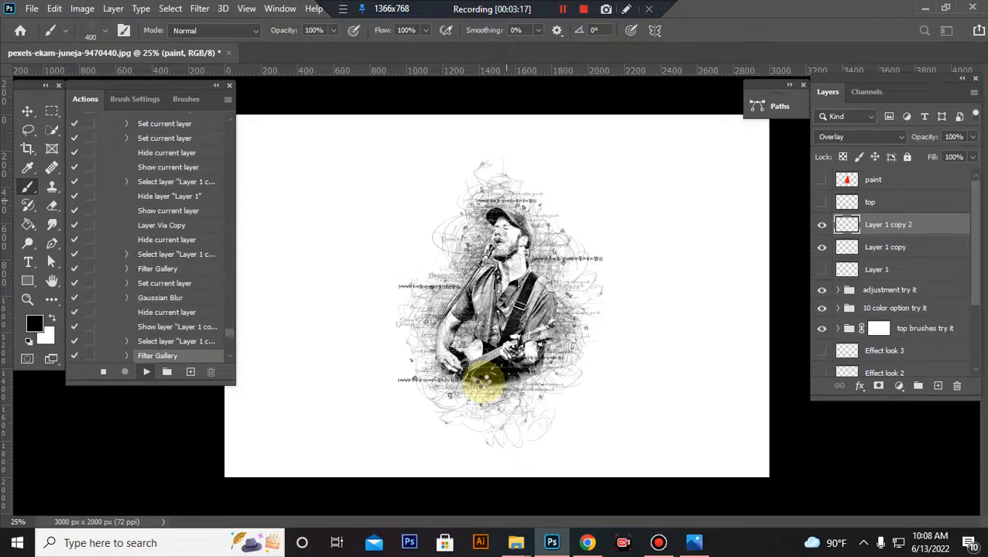
{"action": "left_click", "coordinate": [147, 371]}
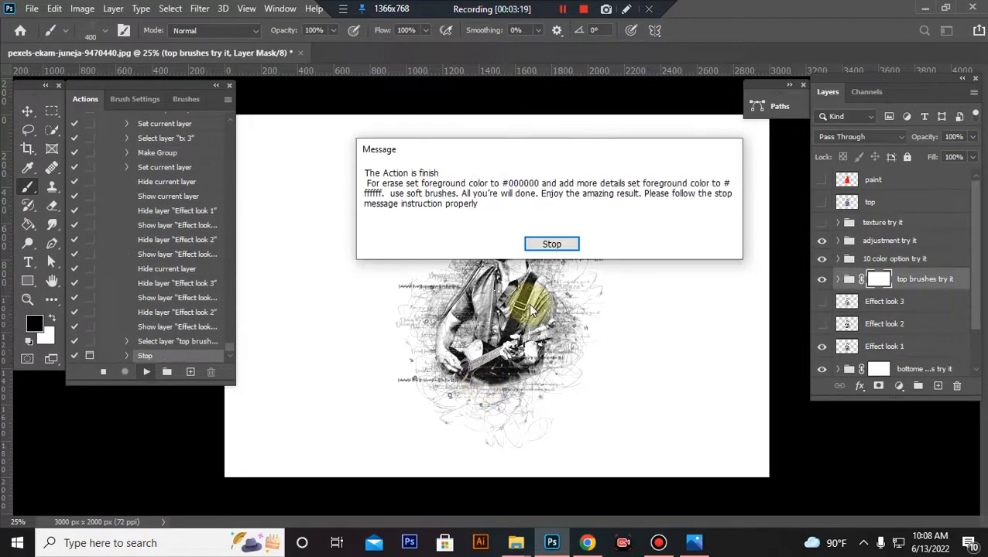
Step: Dismiss the action's finish message with Stop
{"action": "left_click", "coordinate": [551, 244]}
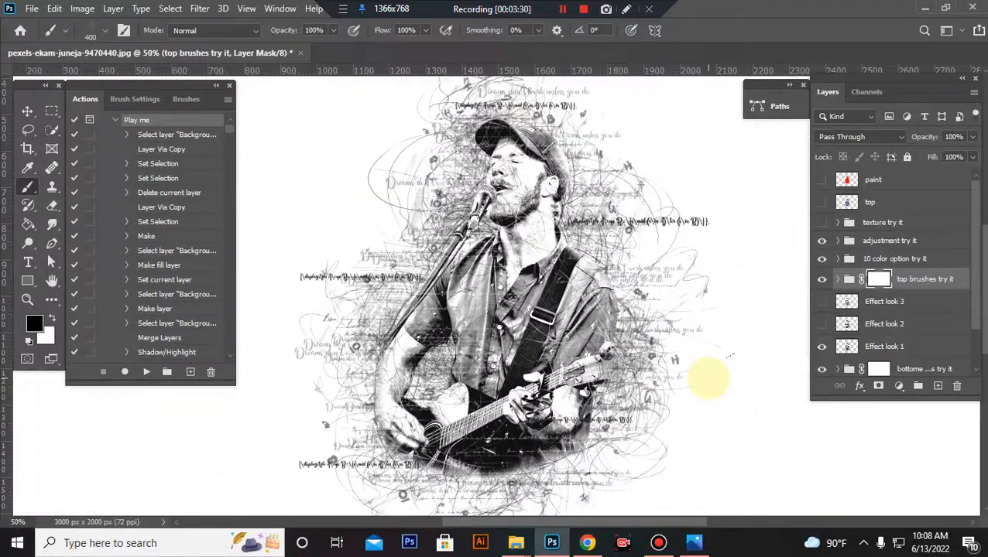
{"action": "mouse_move", "coordinate": [689, 186]}
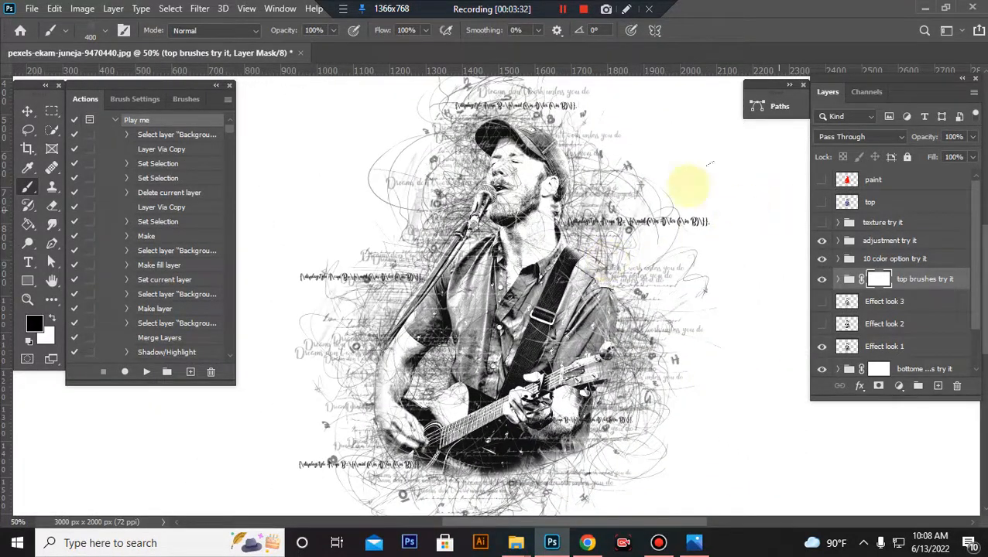
Step: Show the 'texture try it' group with tx 2 hidden and only tx 1 visible
{"action": "left_click", "coordinate": [822, 222]}
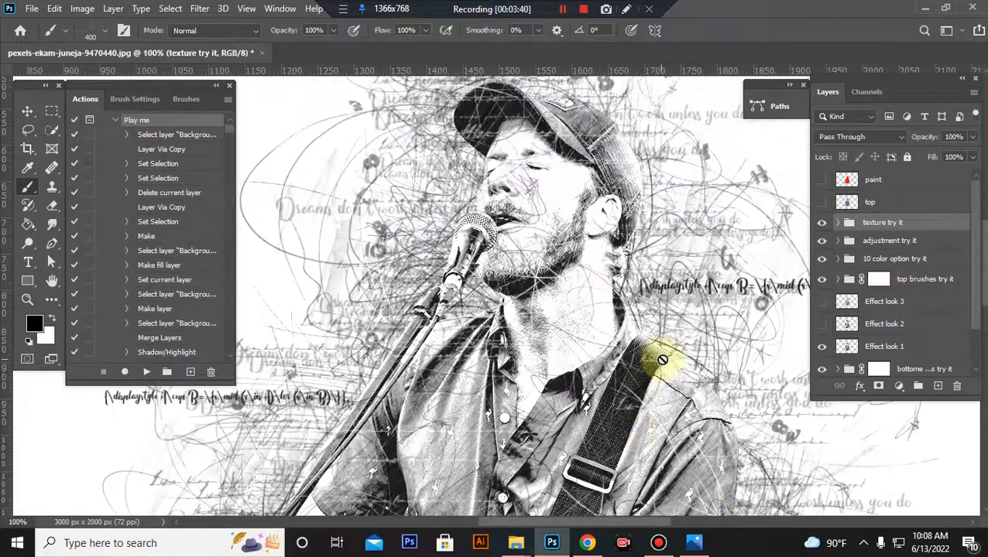
{"action": "left_click", "coordinate": [822, 229]}
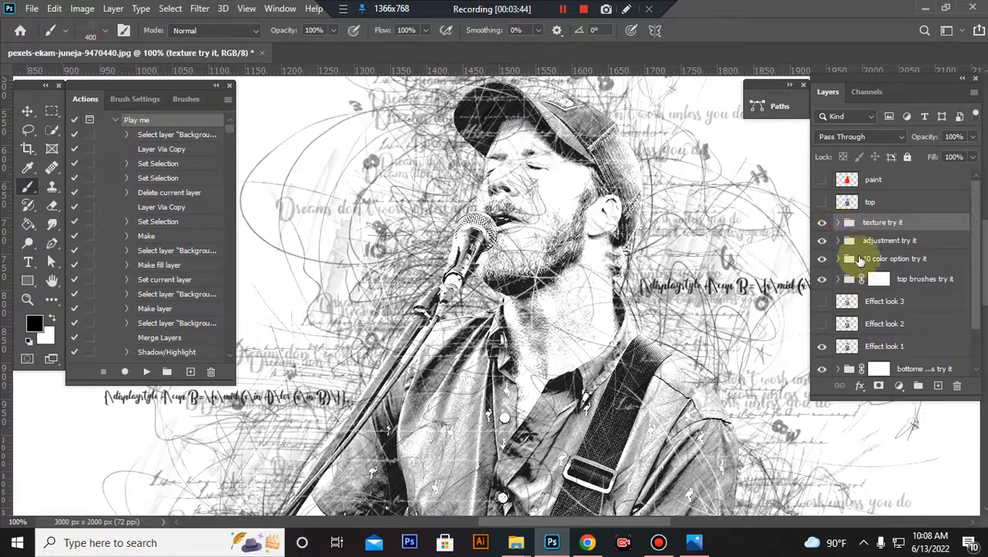
{"action": "left_click", "coordinate": [837, 223]}
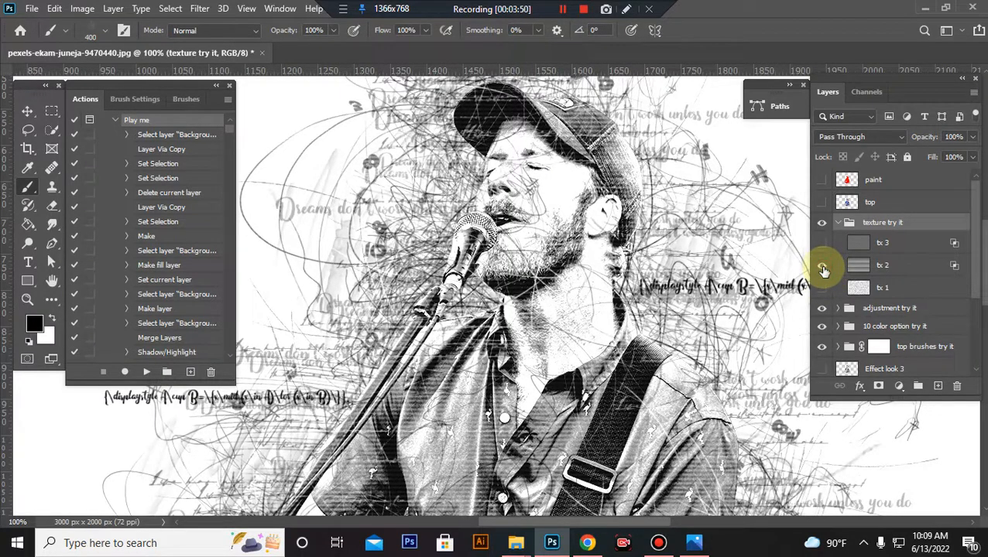
{"action": "left_click", "coordinate": [822, 270]}
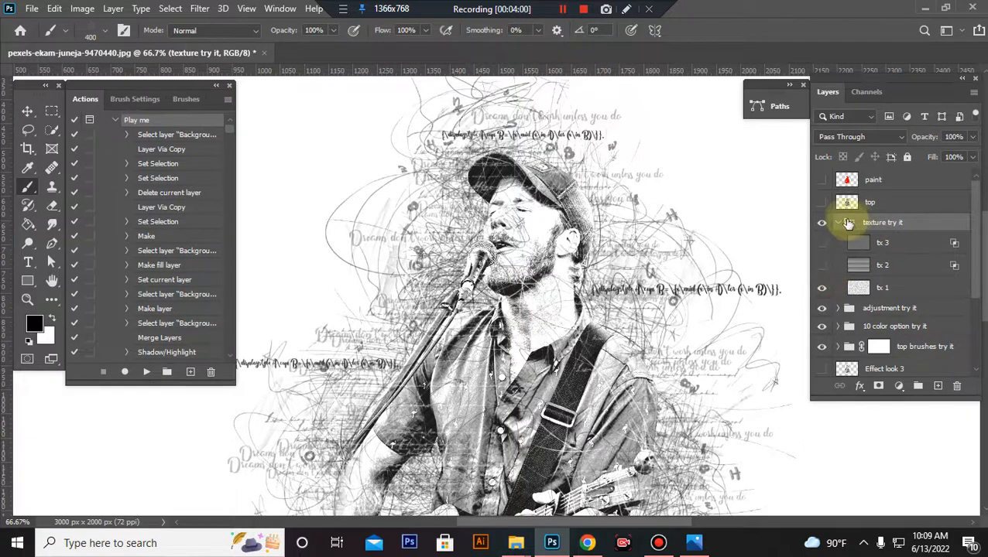
{"action": "left_click", "coordinate": [837, 222]}
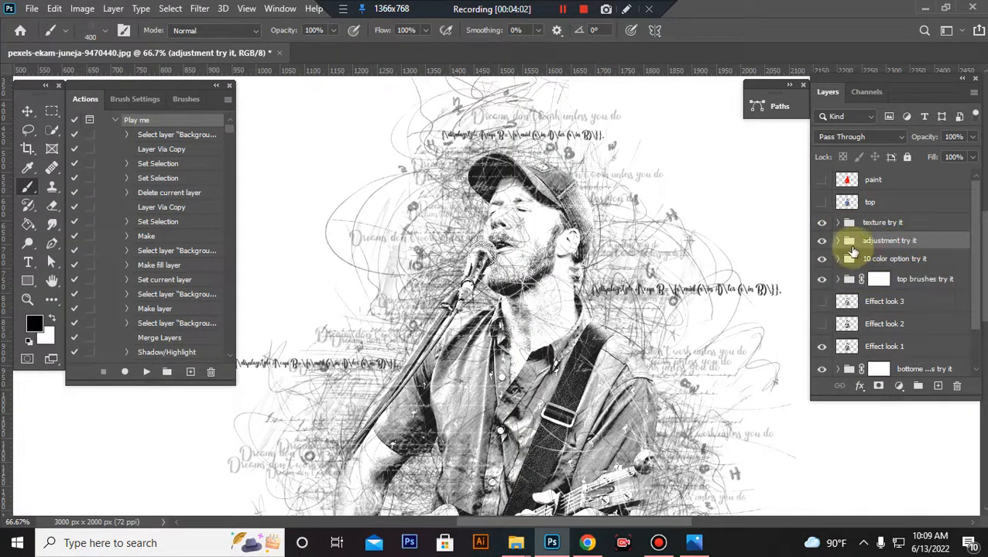
Step: Reduce Selective Color black in Neutrals and Blacks (-11) and set the Levels shadow input to 23
{"action": "left_click", "coordinate": [837, 240]}
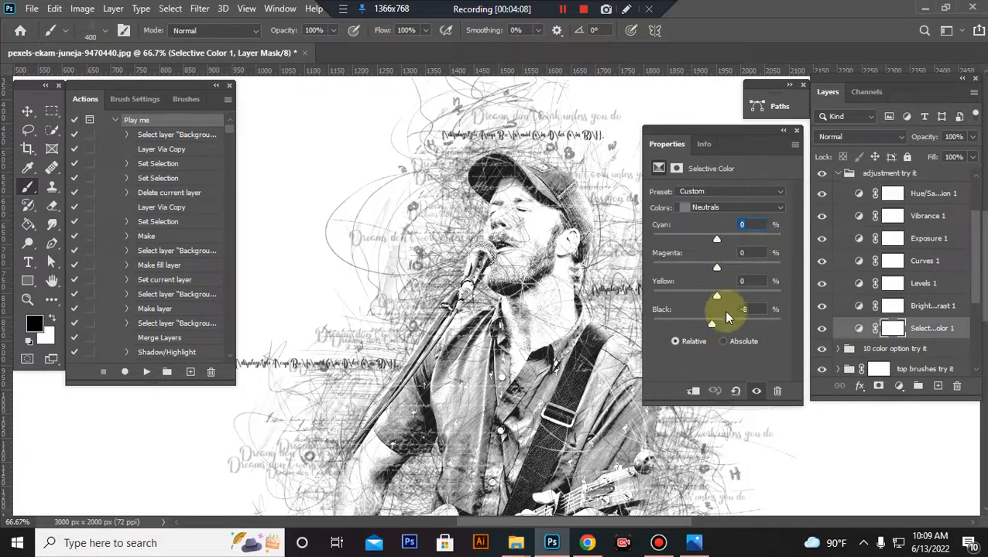
{"action": "left_click_drag", "start_coordinate": [711, 323], "coordinate": [710, 325]}
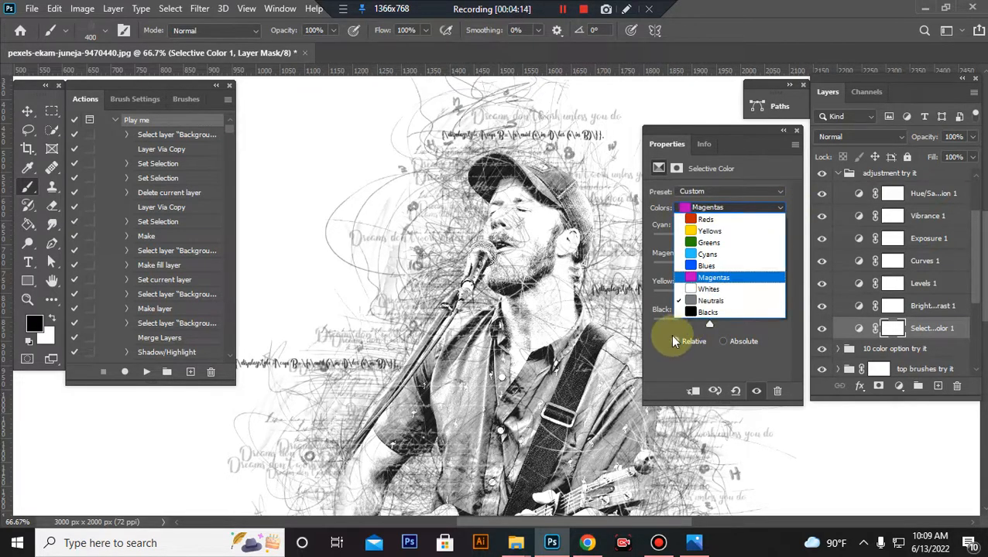
{"action": "left_click", "coordinate": [707, 312]}
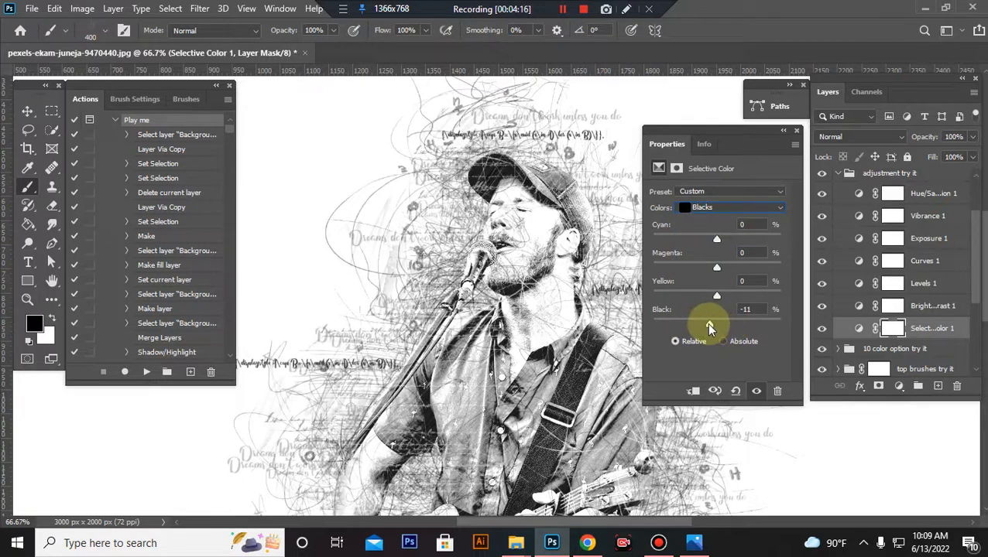
{"action": "left_click_drag", "start_coordinate": [710, 324], "coordinate": [704, 324]}
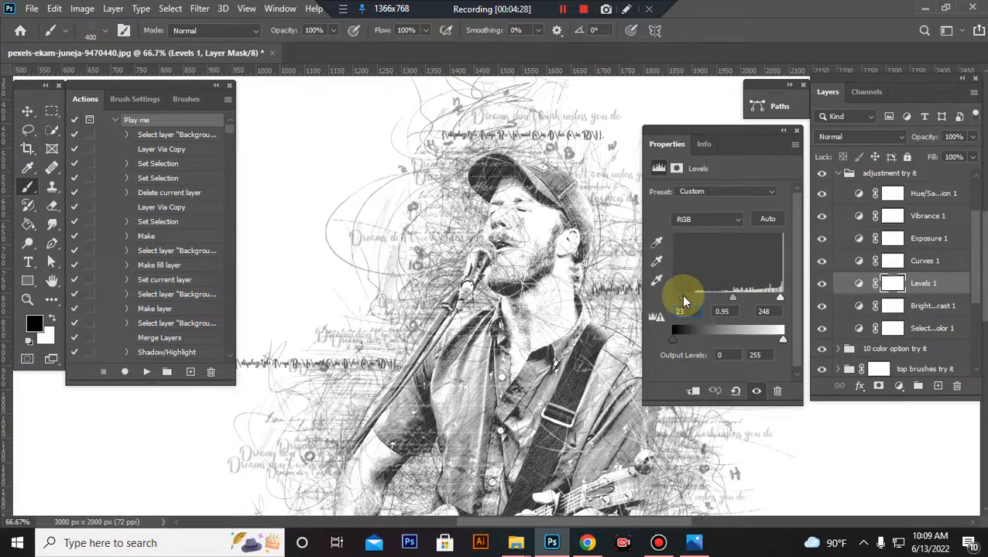
{"action": "left_click_drag", "start_coordinate": [687, 296], "coordinate": [689, 296]}
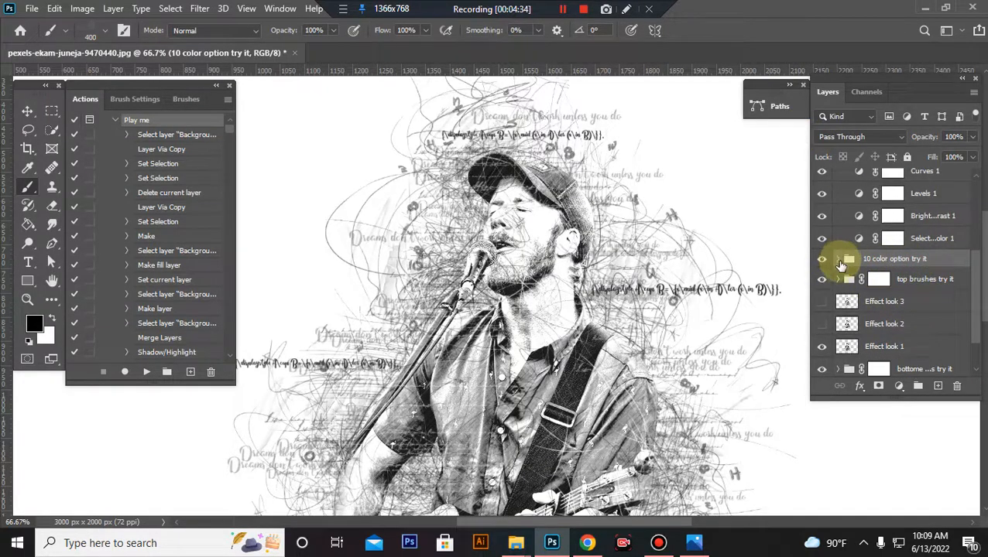
Step: Preview the sepia tint in '10 color option try it', then hide it and collapse the group
{"action": "left_click", "coordinate": [837, 259]}
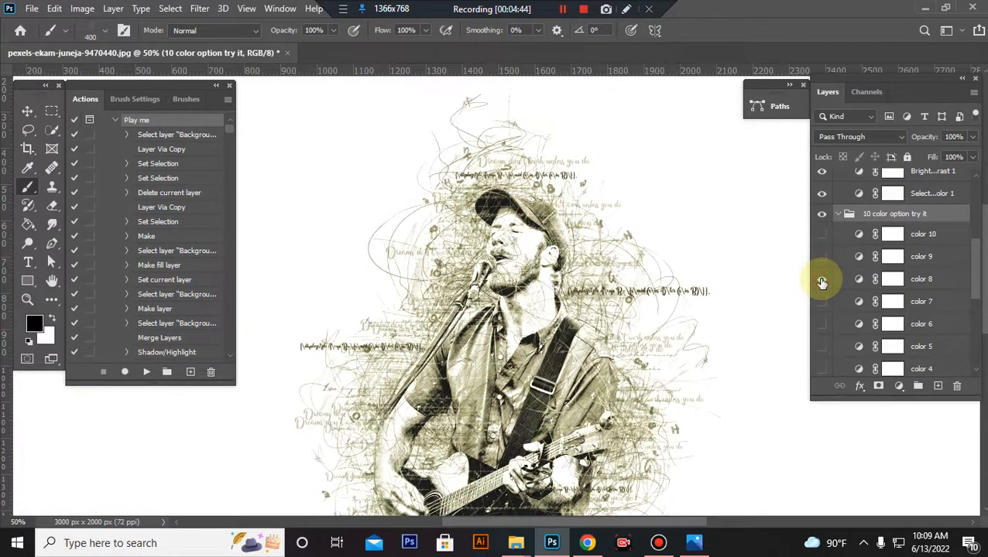
{"action": "left_click", "coordinate": [822, 214]}
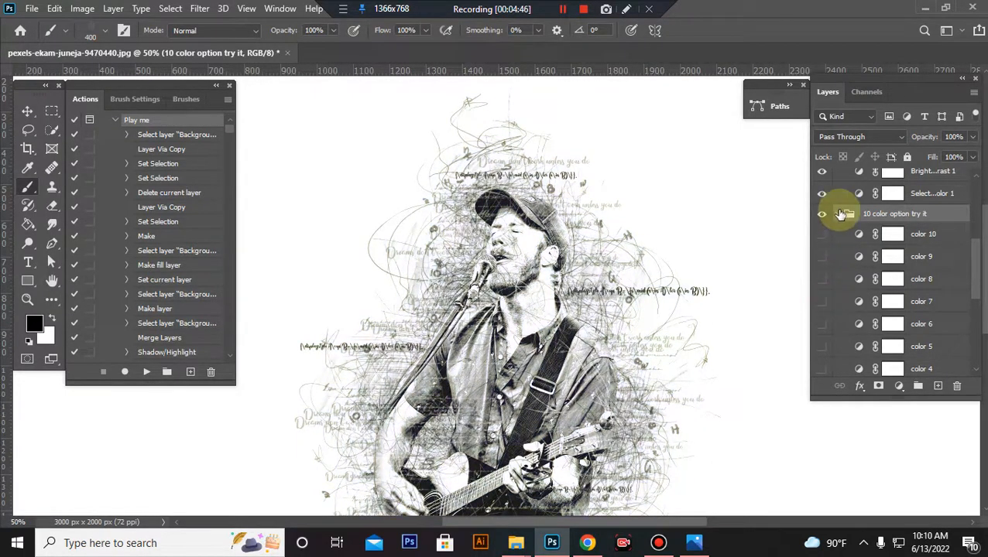
{"action": "left_click", "coordinate": [836, 214]}
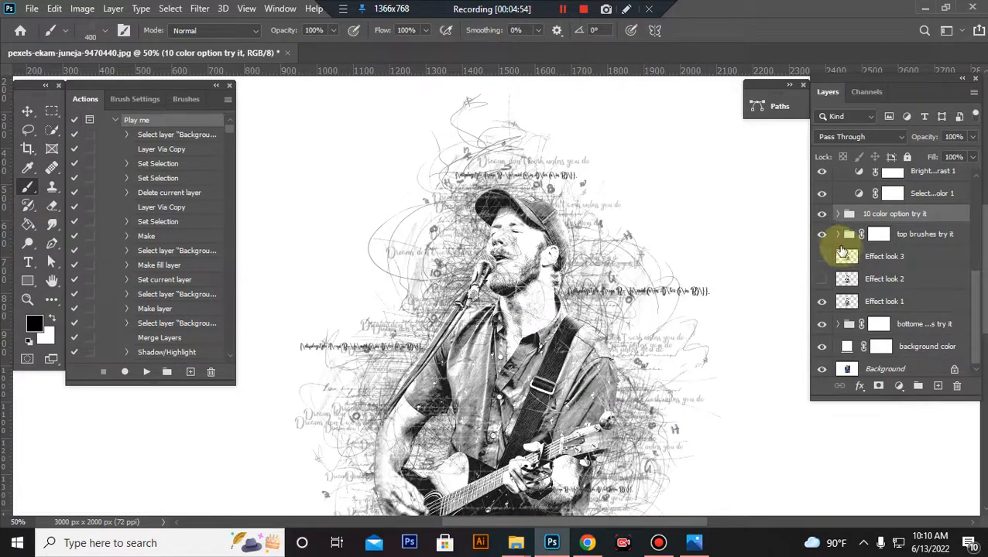
Step: Target the 'top brushes try it' group mask and set black as the foreground colour
{"action": "left_click", "coordinate": [837, 234]}
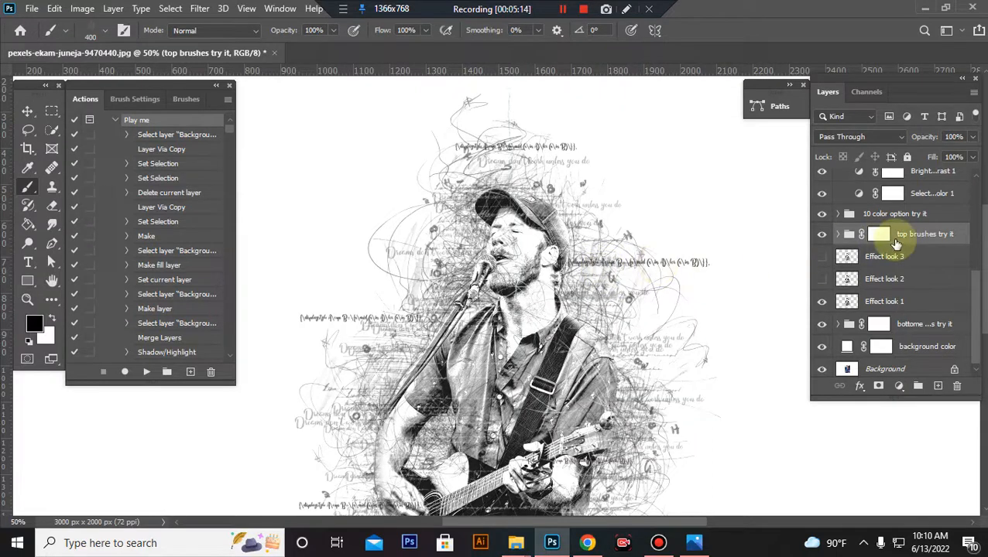
{"action": "left_click", "coordinate": [879, 234]}
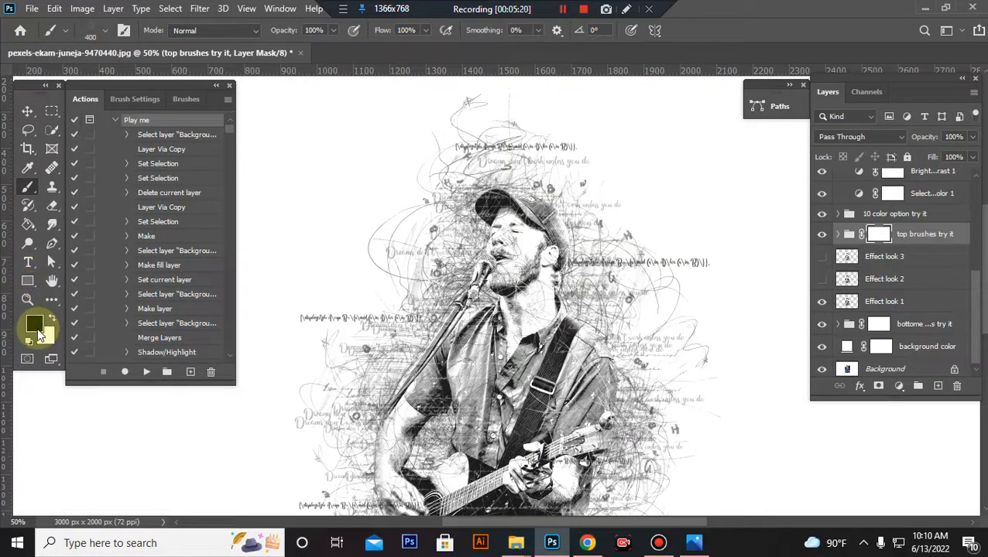
{"action": "left_click", "coordinate": [36, 325]}
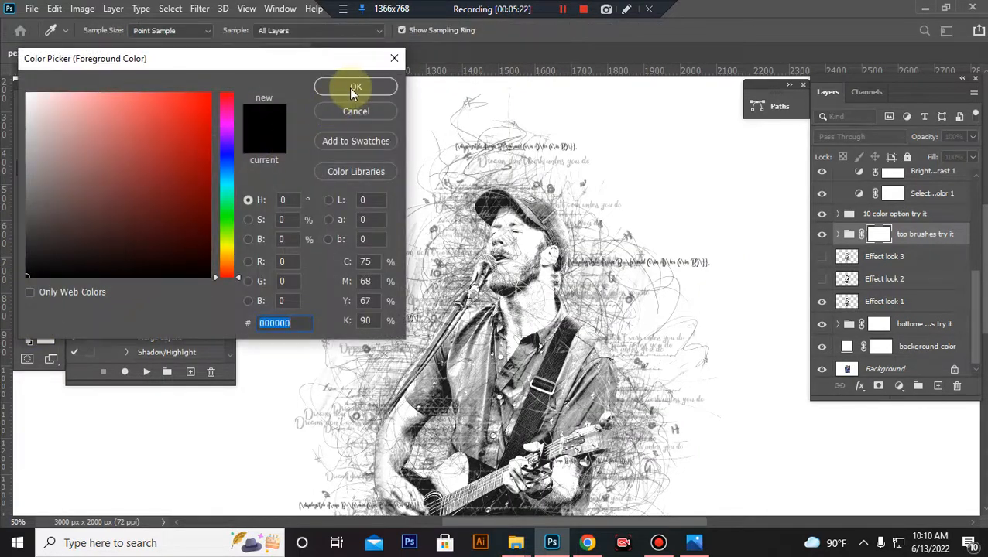
{"action": "left_click", "coordinate": [355, 86]}
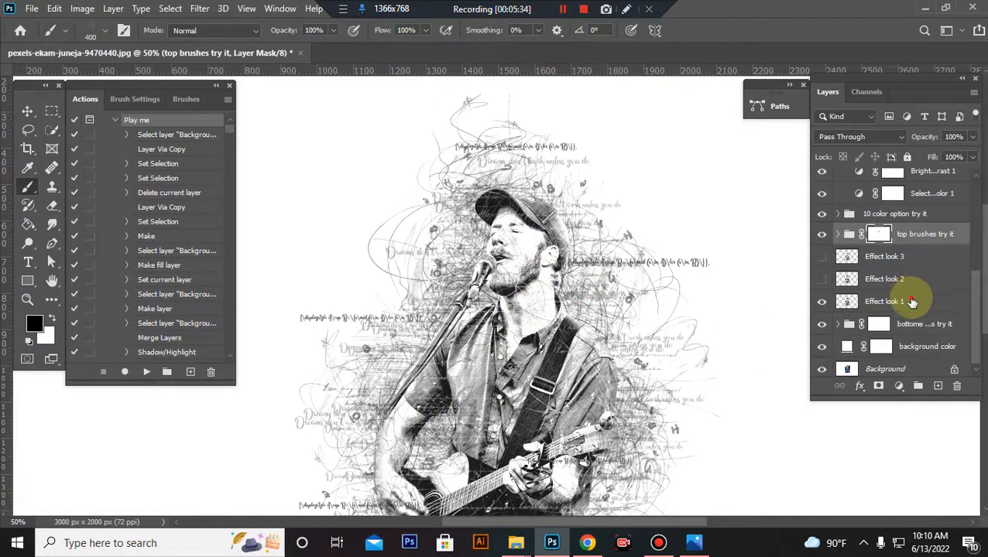
Step: Select Effect look 1, briefly show Effect look 2, then hide it again
{"action": "left_click", "coordinate": [884, 301]}
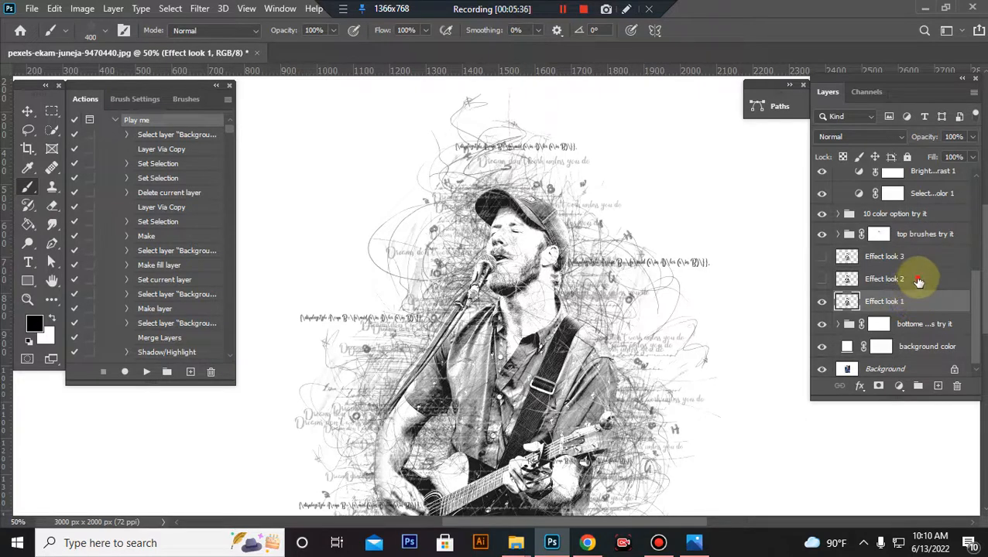
{"action": "left_click", "coordinate": [822, 279]}
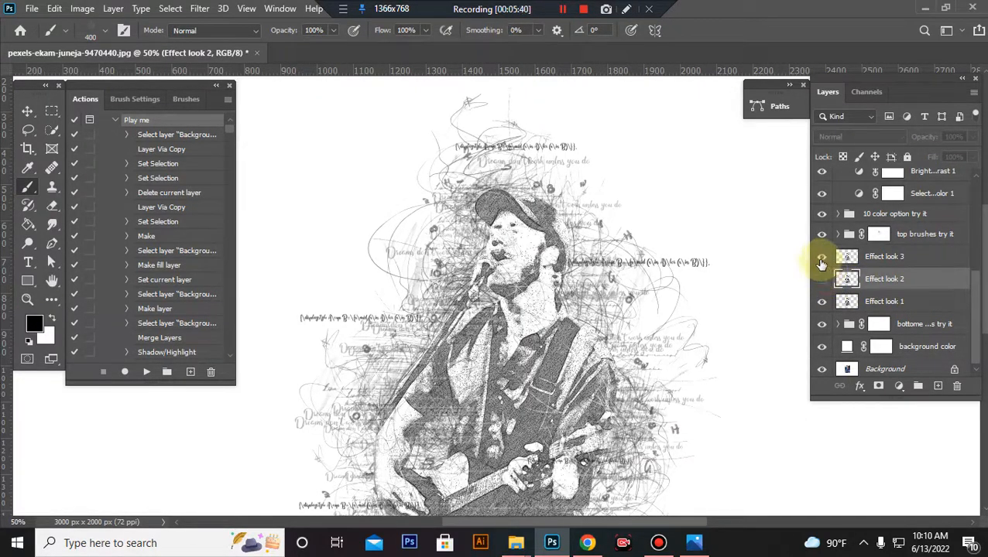
{"action": "left_click", "coordinate": [822, 256]}
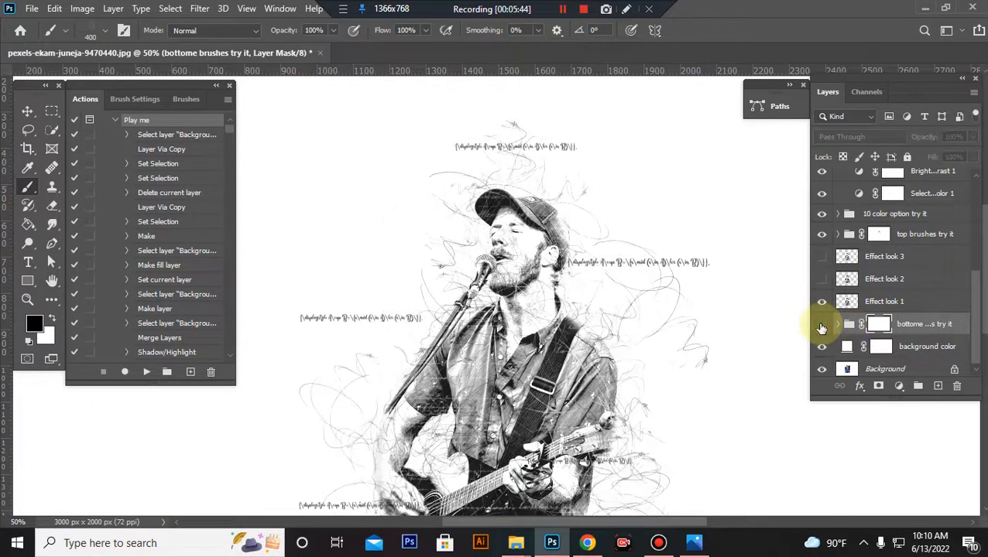
Step: Show the bottom brushes group again and select its bb 10 brush layer
{"action": "left_click", "coordinate": [821, 324]}
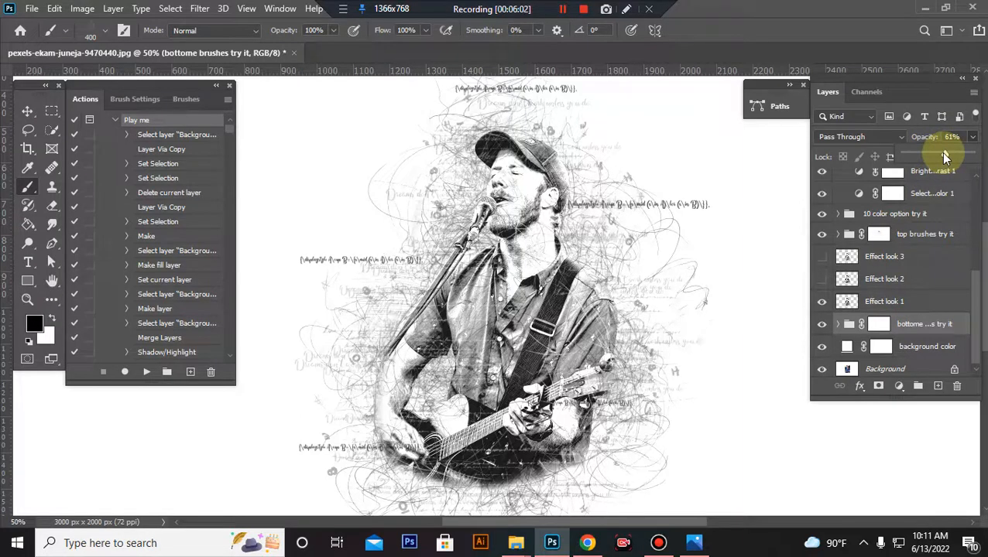
{"action": "scroll", "scroll_direction": "down", "scroll_amount": 3}
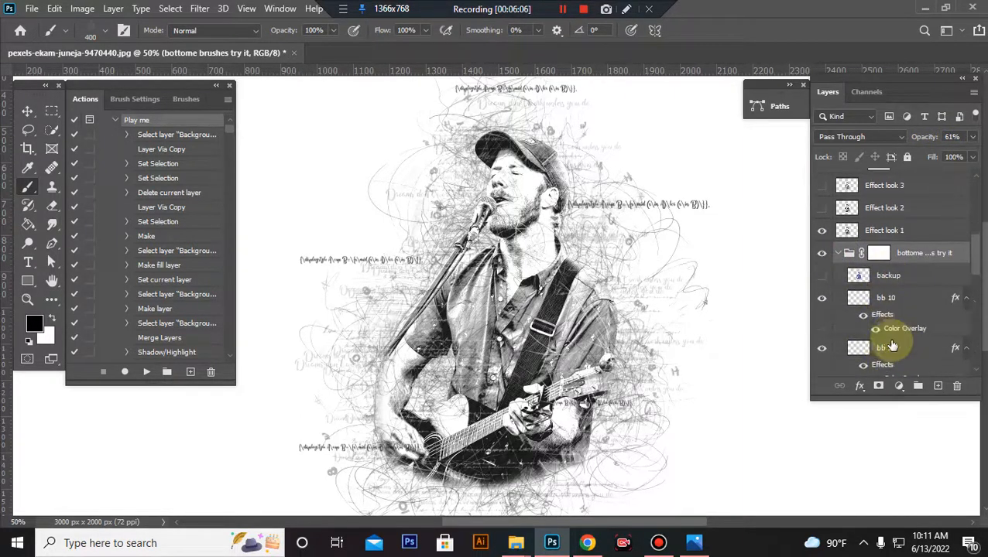
{"action": "left_click", "coordinate": [885, 298]}
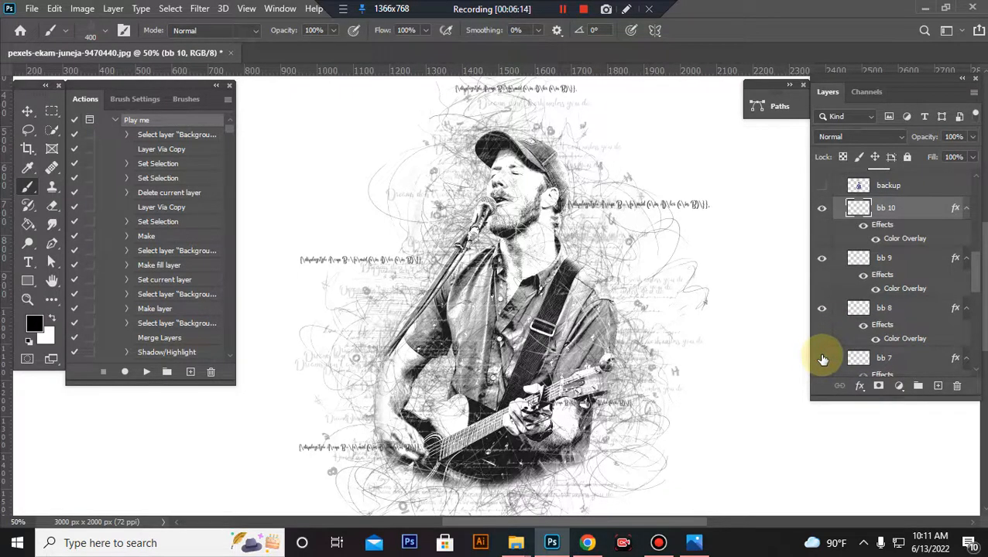
{"action": "scroll", "scroll_direction": "down", "scroll_amount": 3}
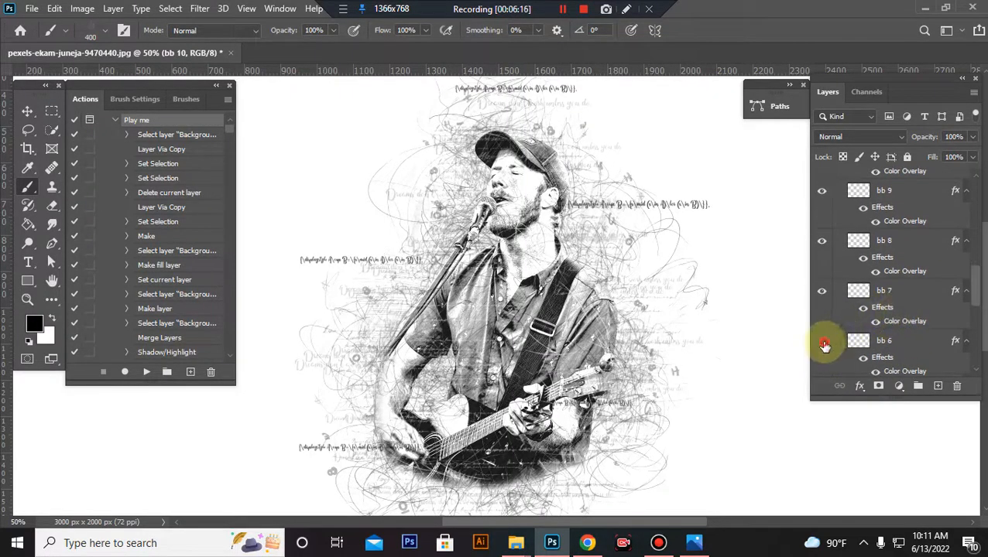